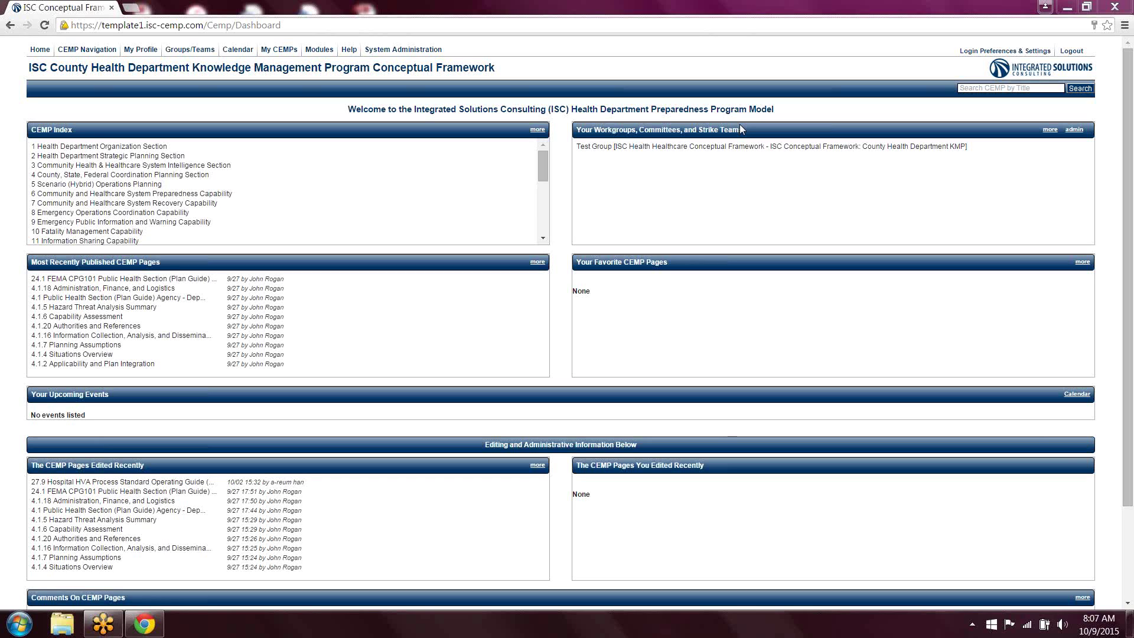
mouse_move(748, 122)
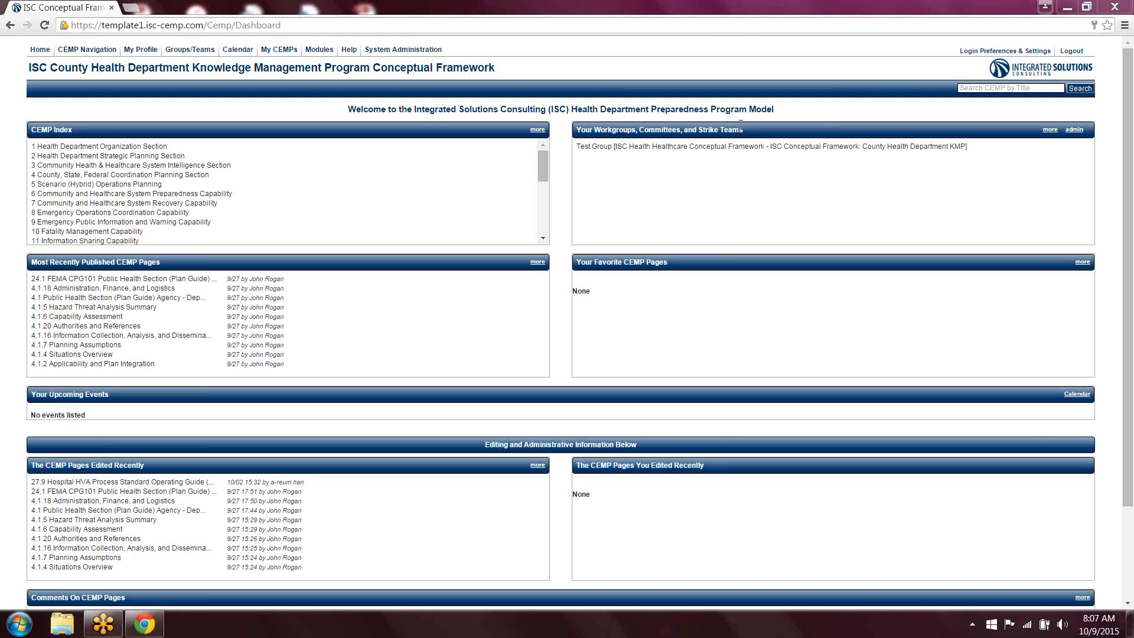
mouse_move(741, 129)
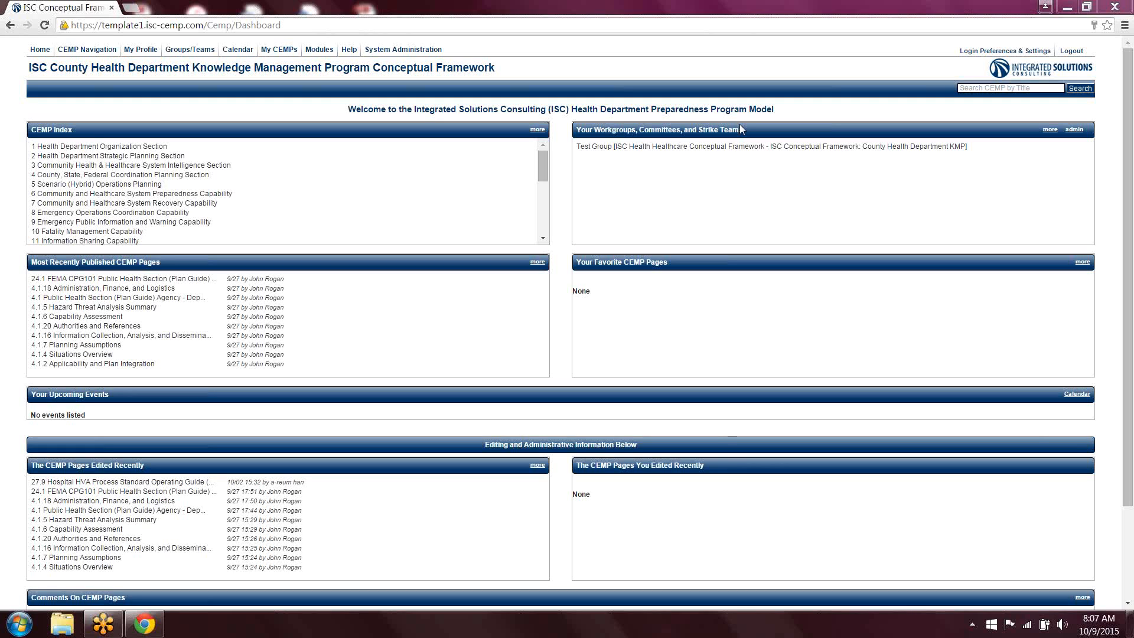
click(319, 49)
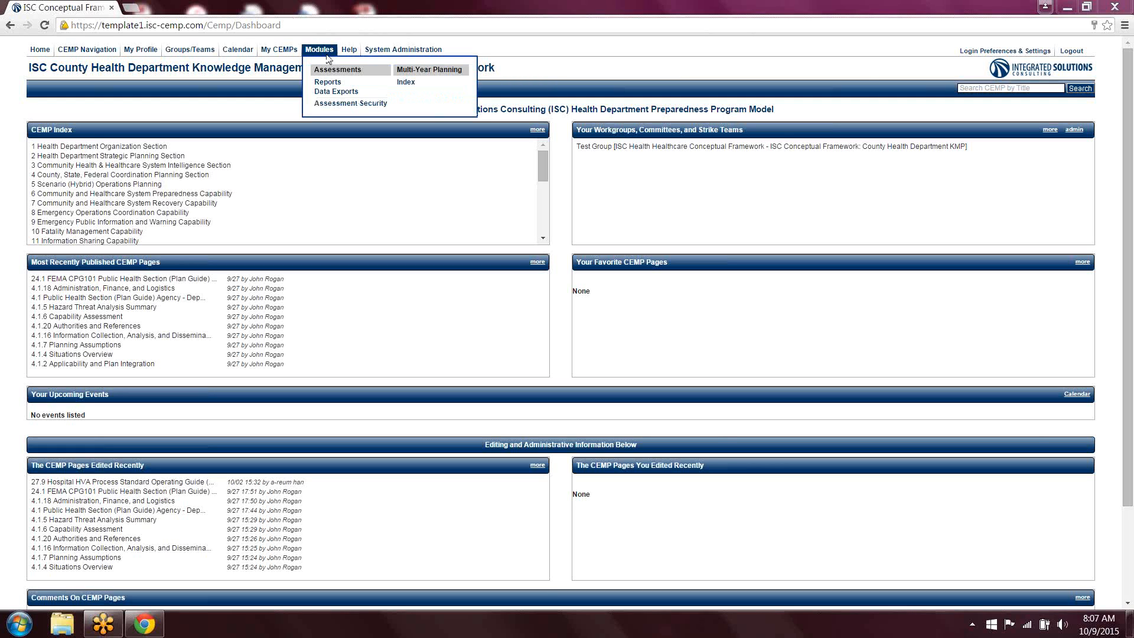
click(340, 215)
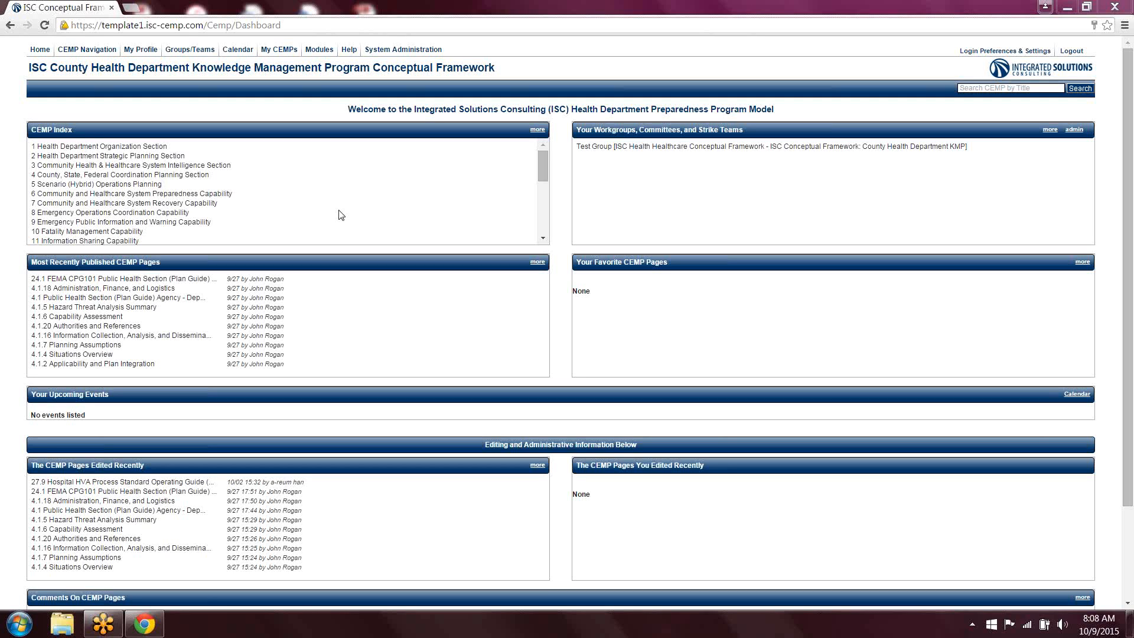
mouse_move(589, 158)
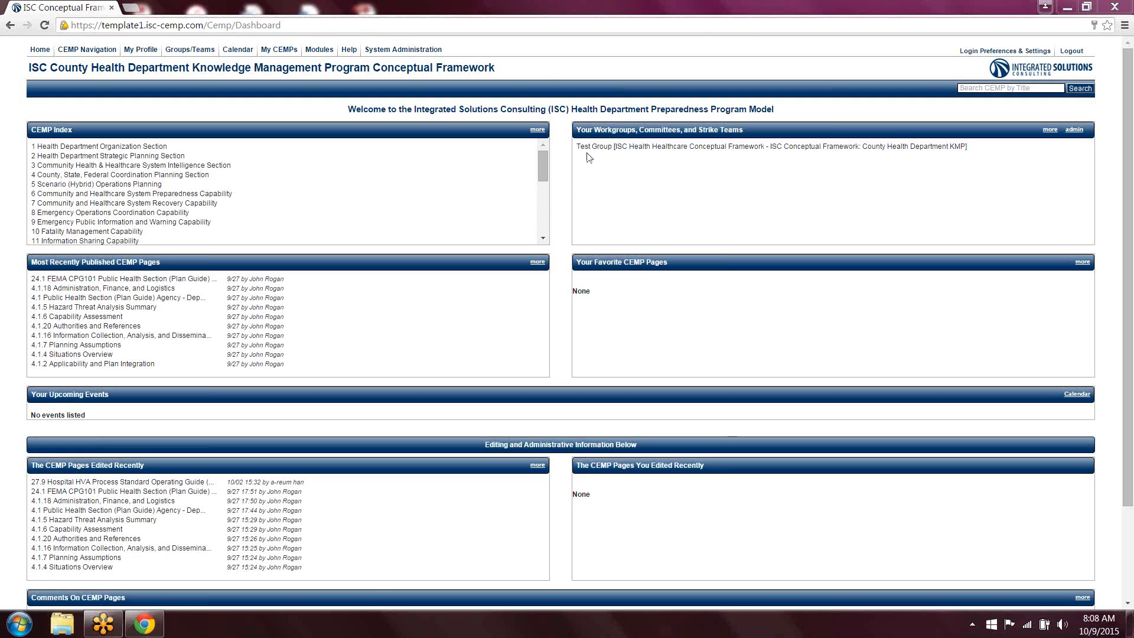
mouse_move(590, 164)
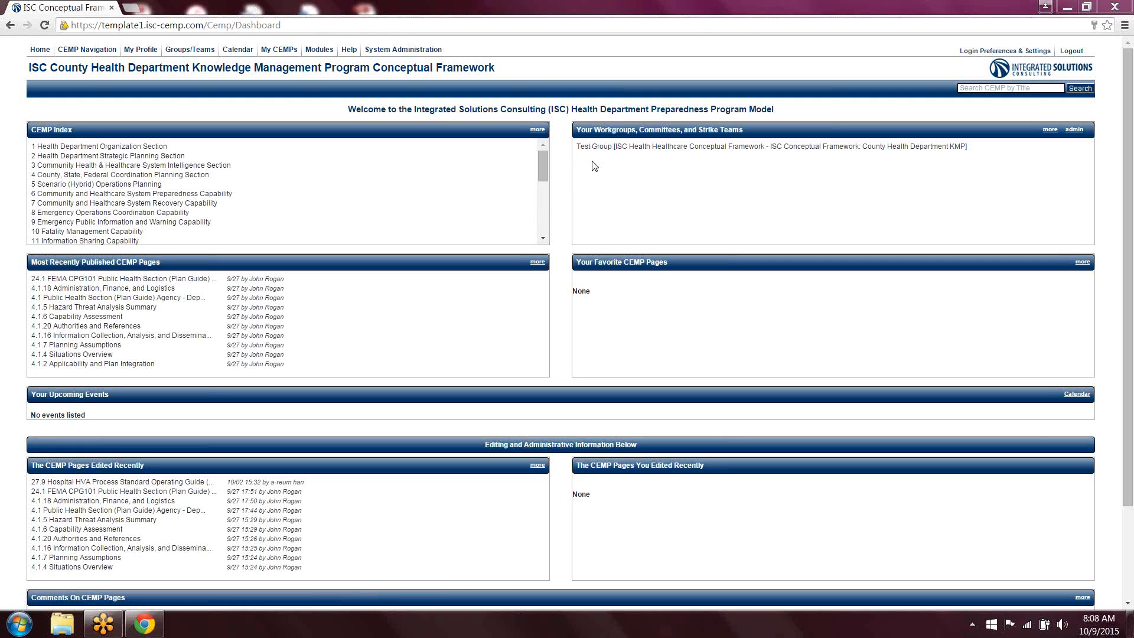